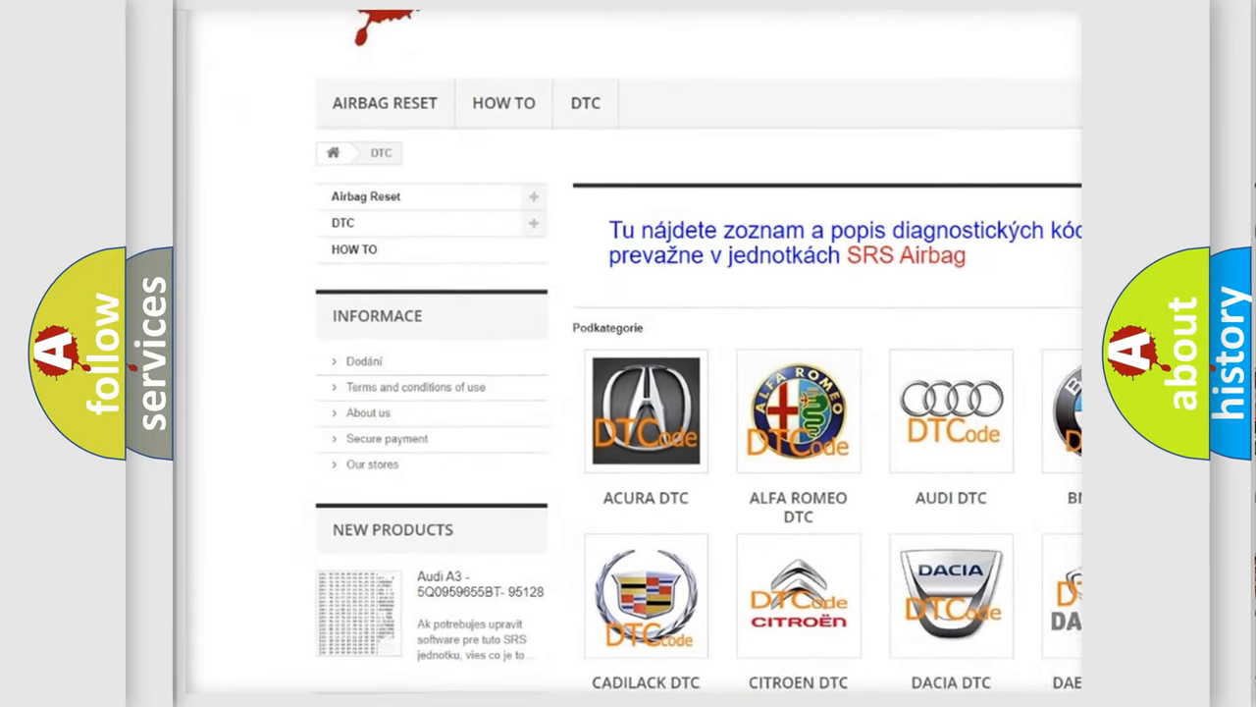
{"action": "scroll", "scroll_direction": "down", "scroll_amount": 3}
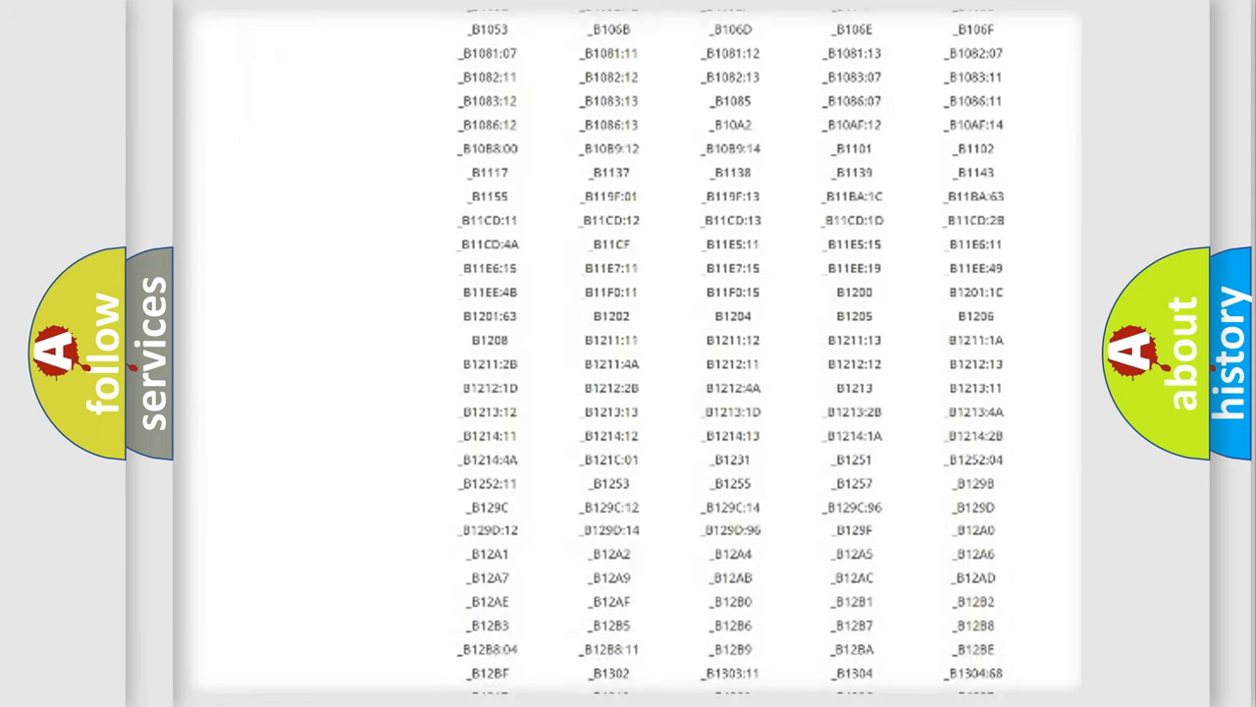
{"action": "scroll", "scroll_direction": "down", "scroll_amount": 3}
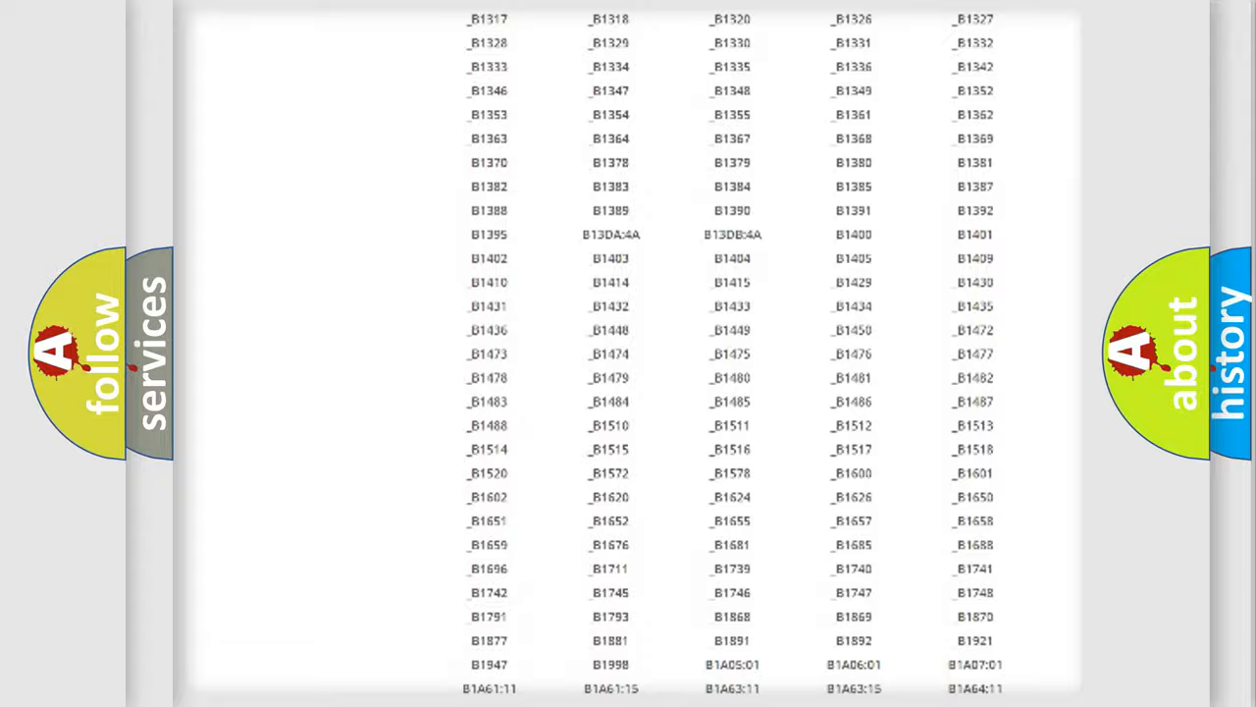